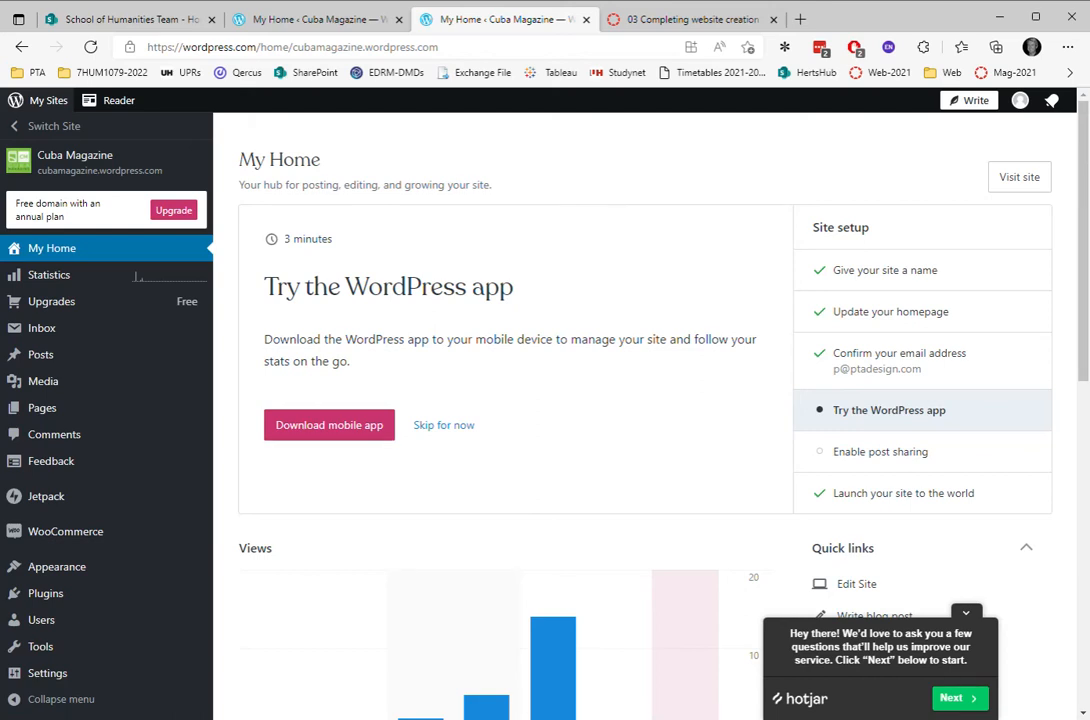
{"action": "mouse_move", "coordinate": [80, 258]}
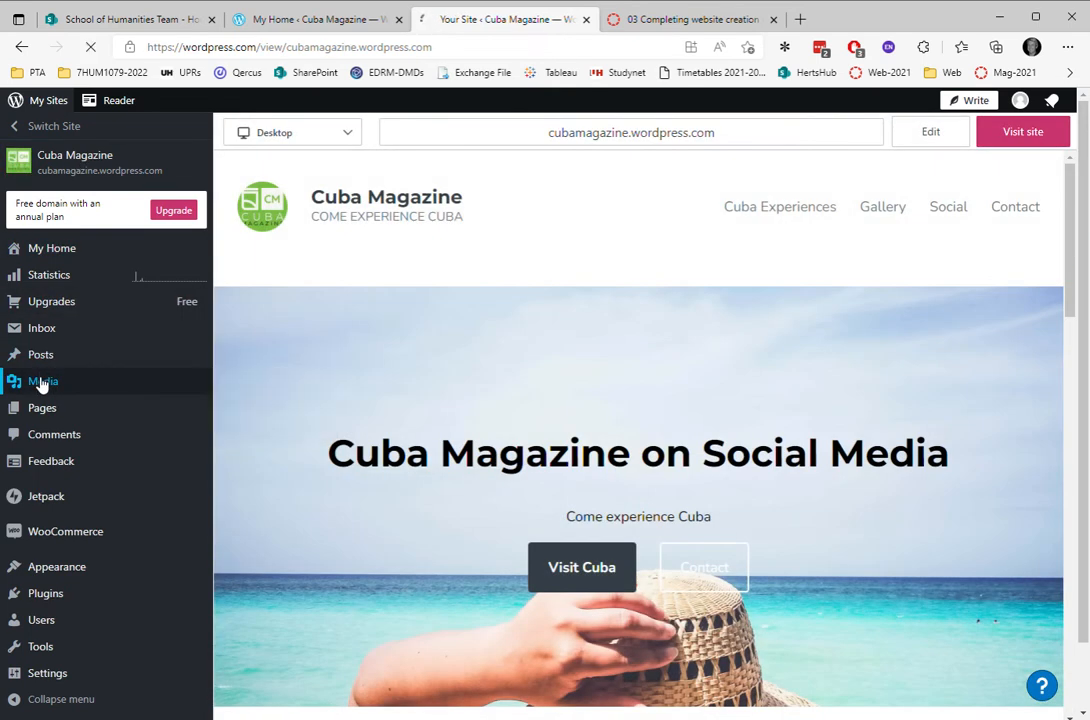
Browse the Cuba Magazine media library grid down to the last images and back up.
{"action": "left_click", "coordinate": [42, 381]}
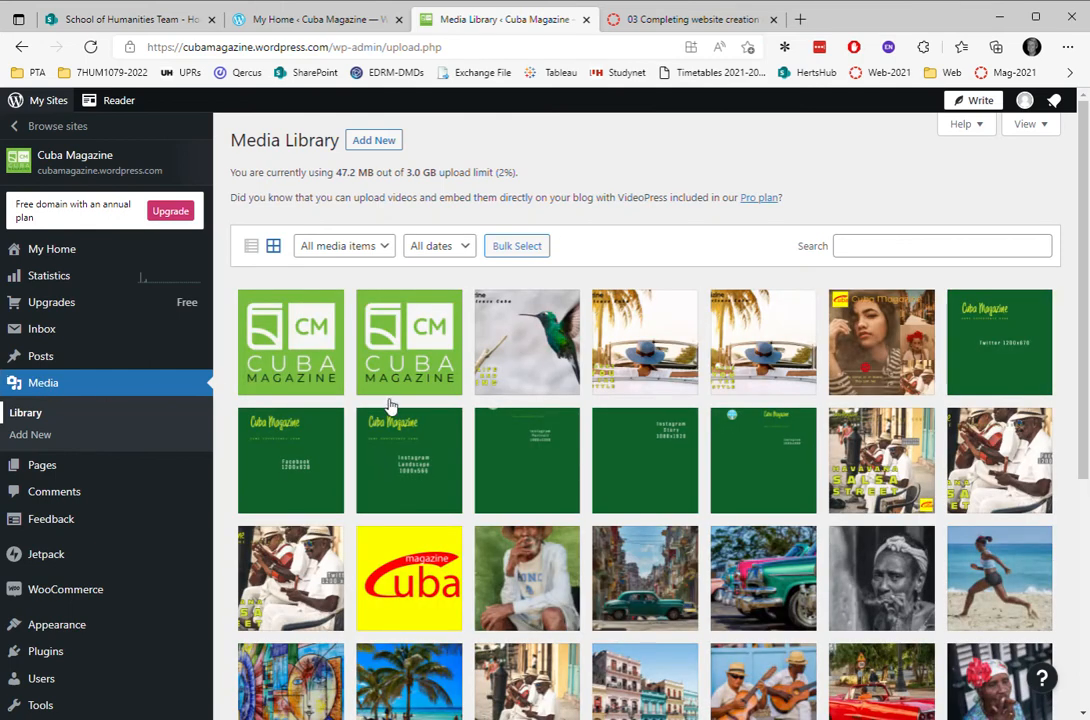
{"action": "scroll", "scroll_direction": "down", "scroll_amount": 3}
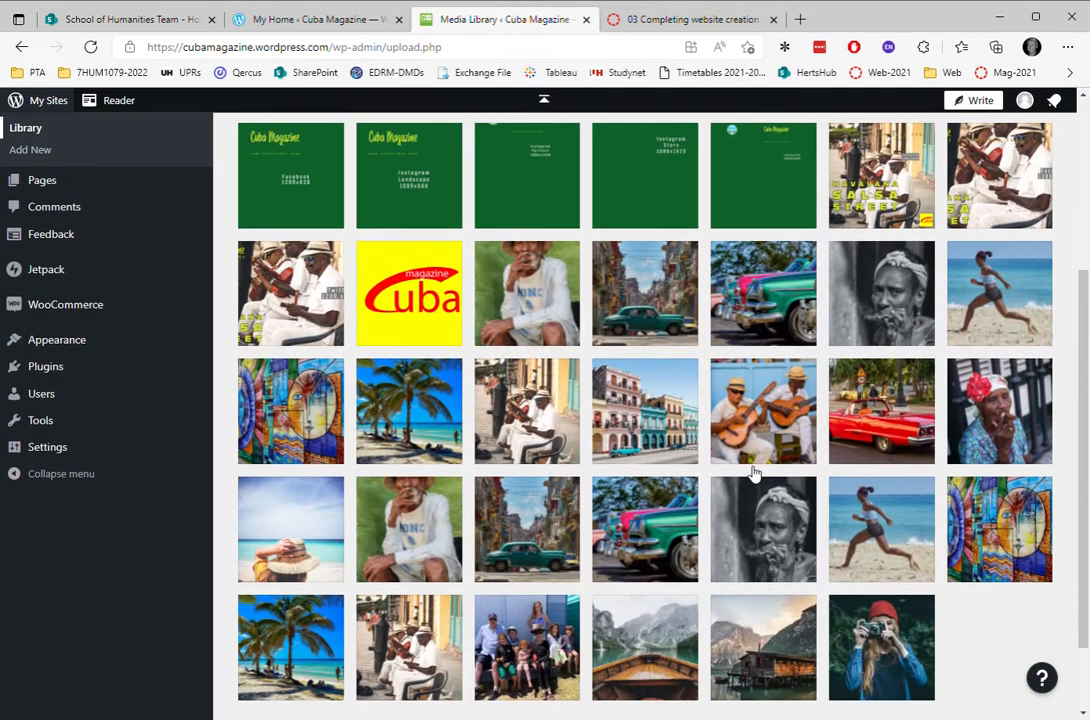
{"action": "scroll", "scroll_direction": "up", "scroll_amount": 3}
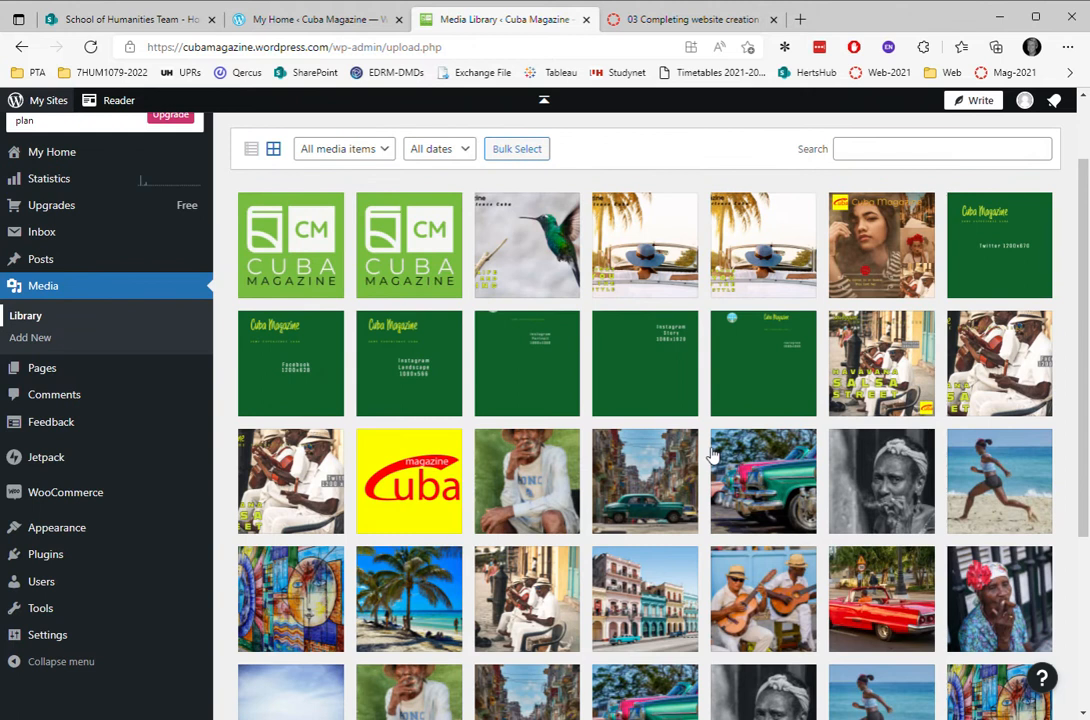
{"action": "scroll", "scroll_direction": "up", "scroll_amount": 3}
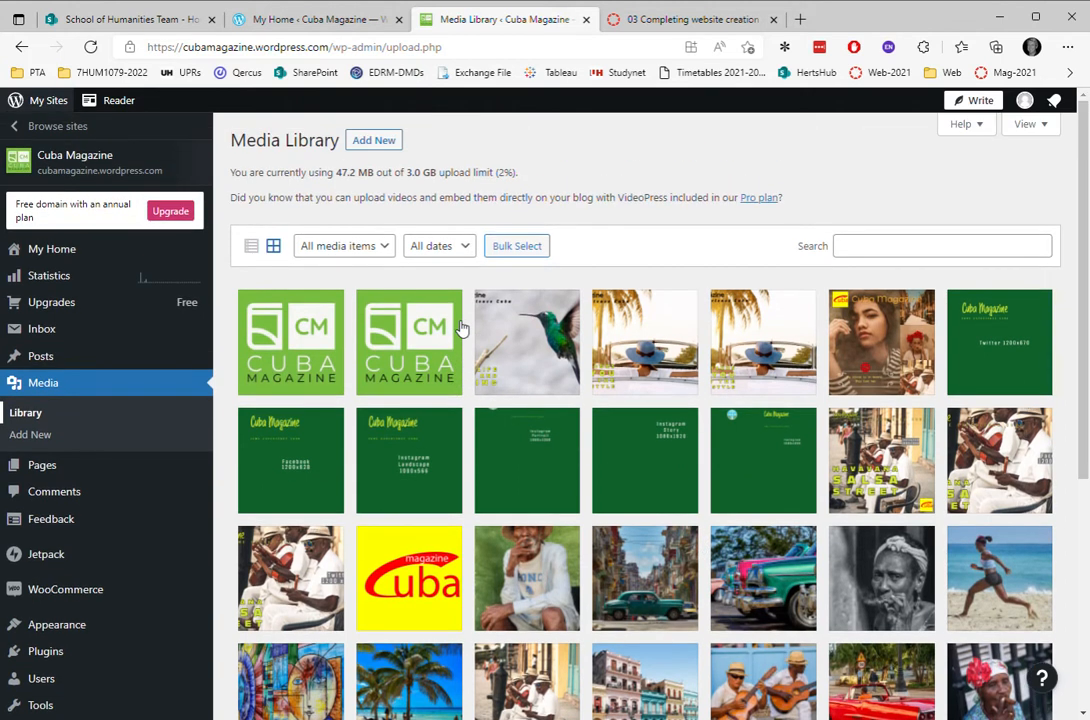
{"action": "mouse_move", "coordinate": [370, 273]}
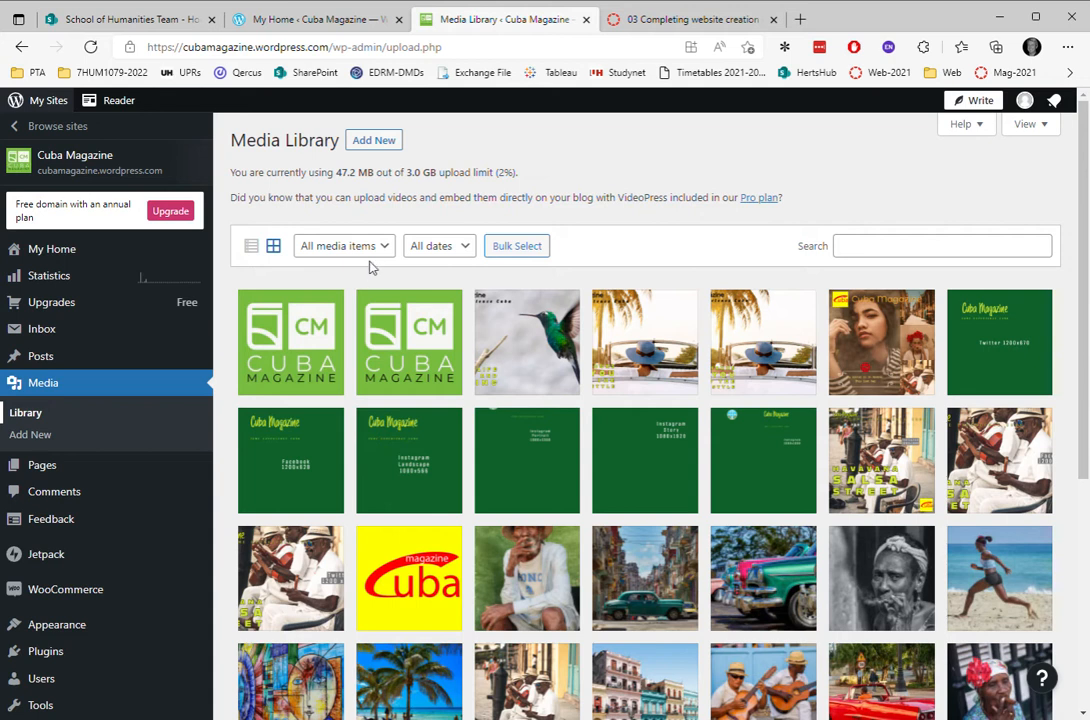
Bring up the Add New upload area for the Gaea logo image.
{"action": "left_click", "coordinate": [373, 140]}
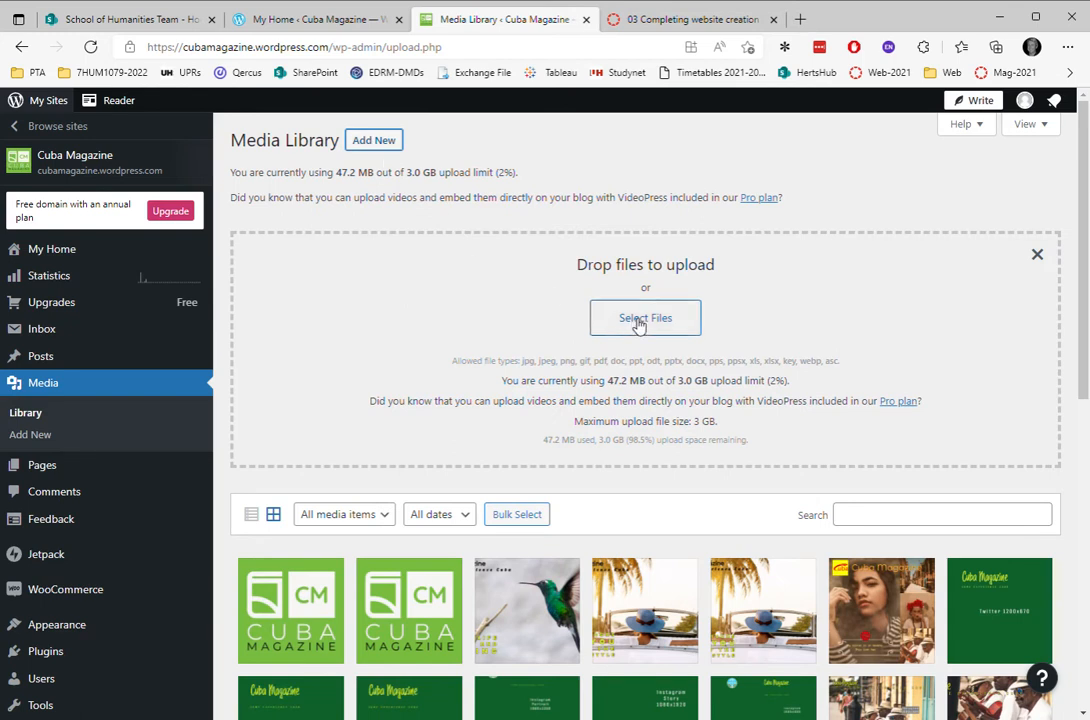
{"action": "mouse_move", "coordinate": [550, 321]}
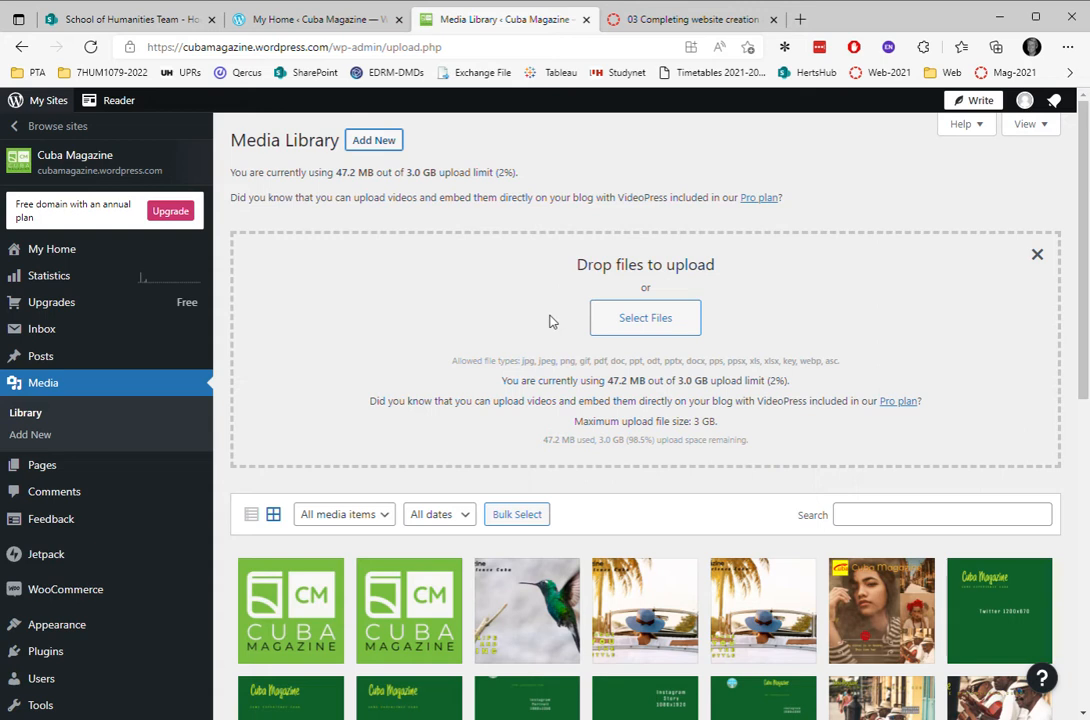
{"action": "mouse_move", "coordinate": [646, 317]}
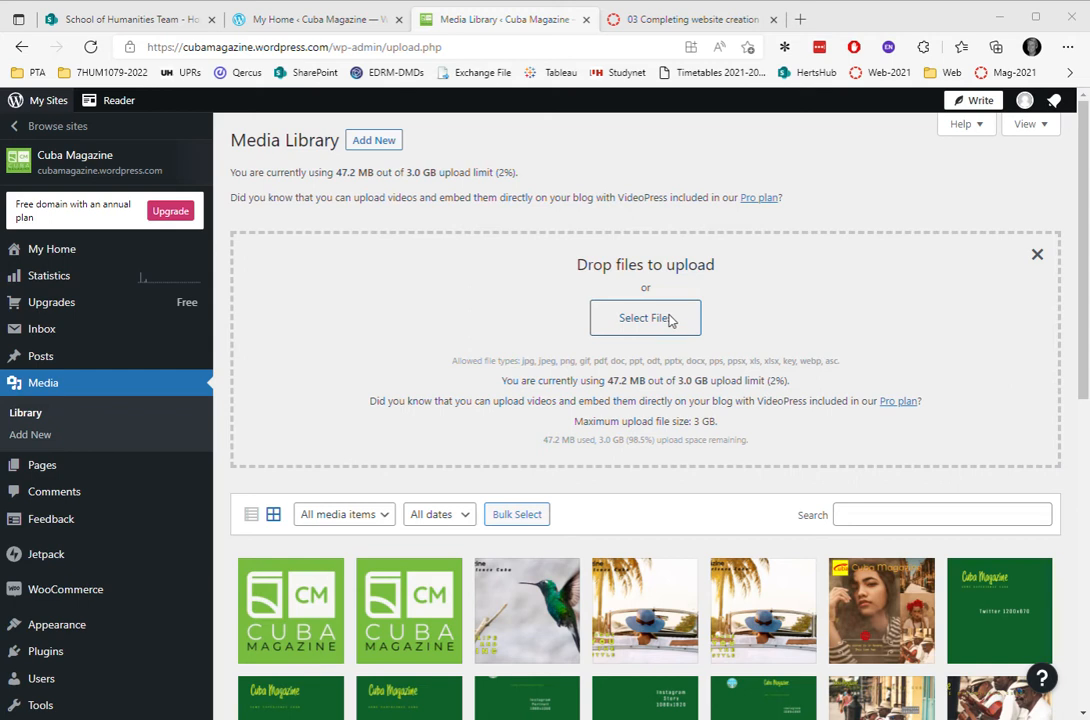
{"action": "mouse_move", "coordinate": [636, 265]}
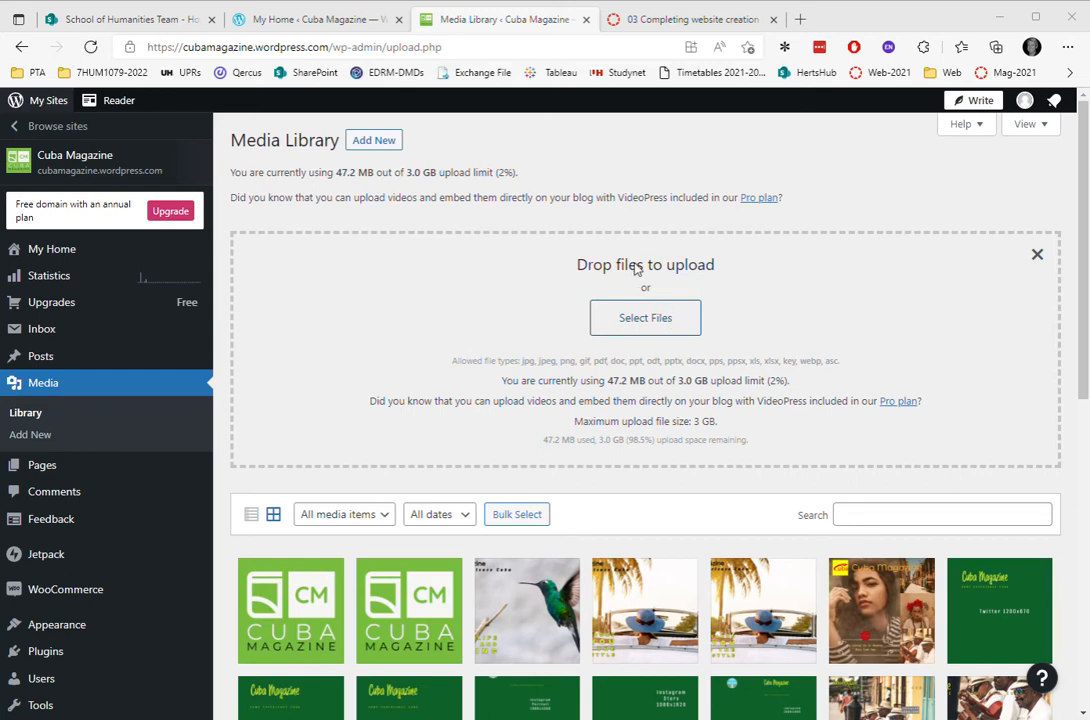
{"action": "mouse_move", "coordinate": [582, 190]}
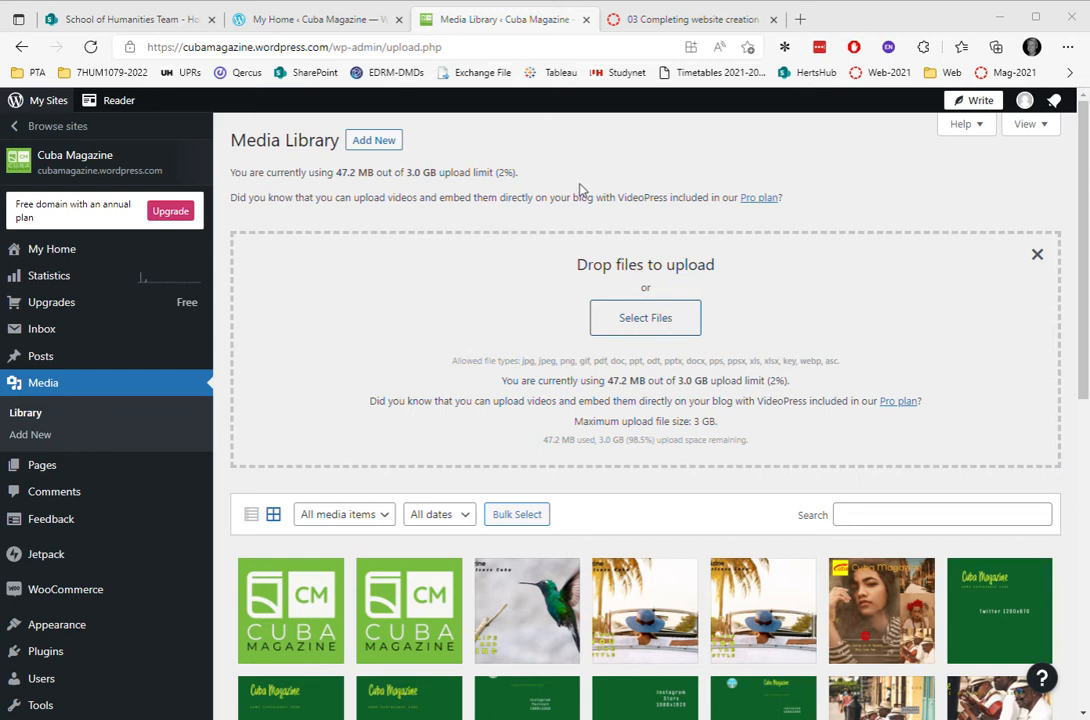
{"action": "mouse_move", "coordinate": [635, 417]}
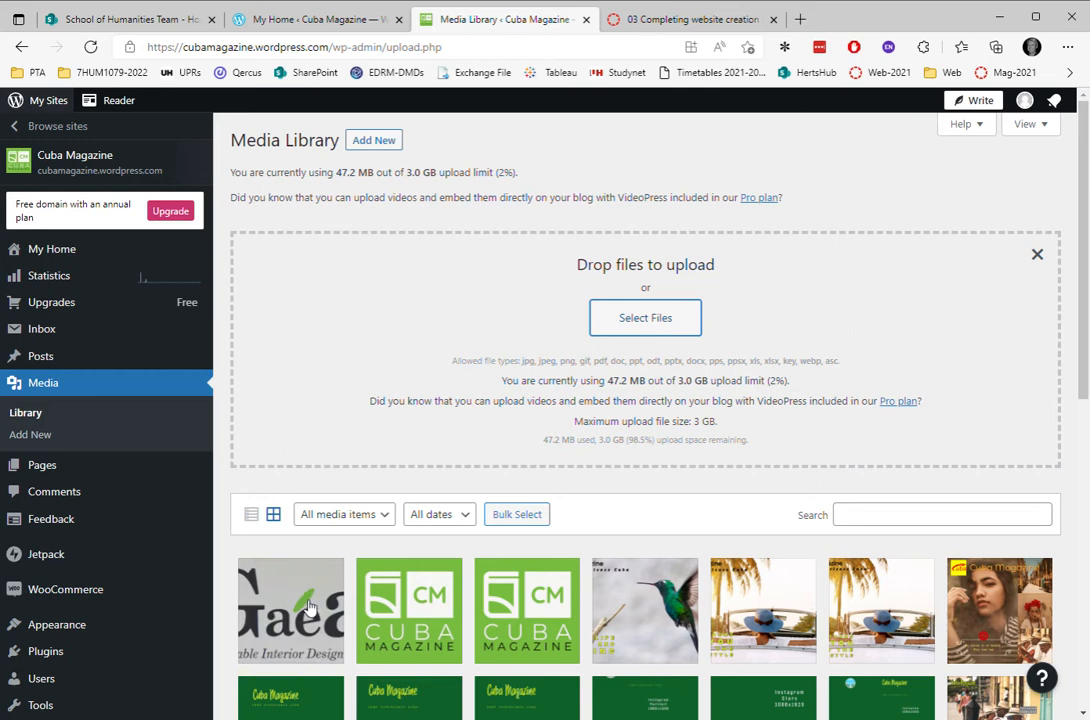
Open the Picture1 attachment details for the newly uploaded Gaea logo.
{"action": "scroll", "scroll_direction": "down", "scroll_amount": 3}
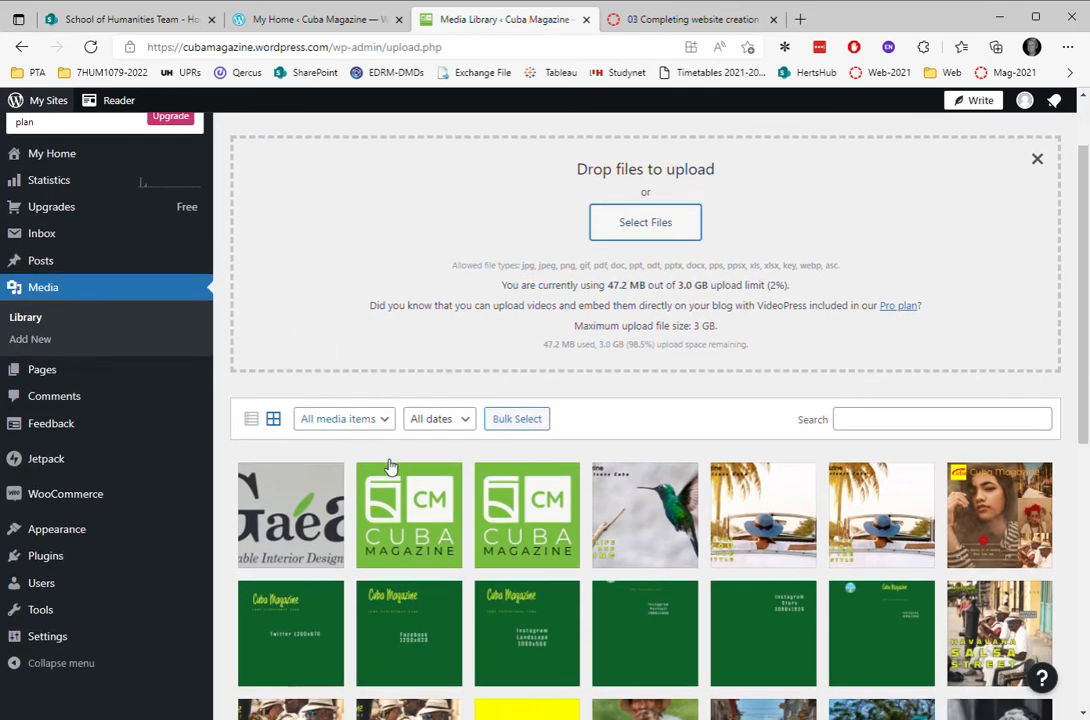
{"action": "scroll", "scroll_direction": "down", "scroll_amount": 3}
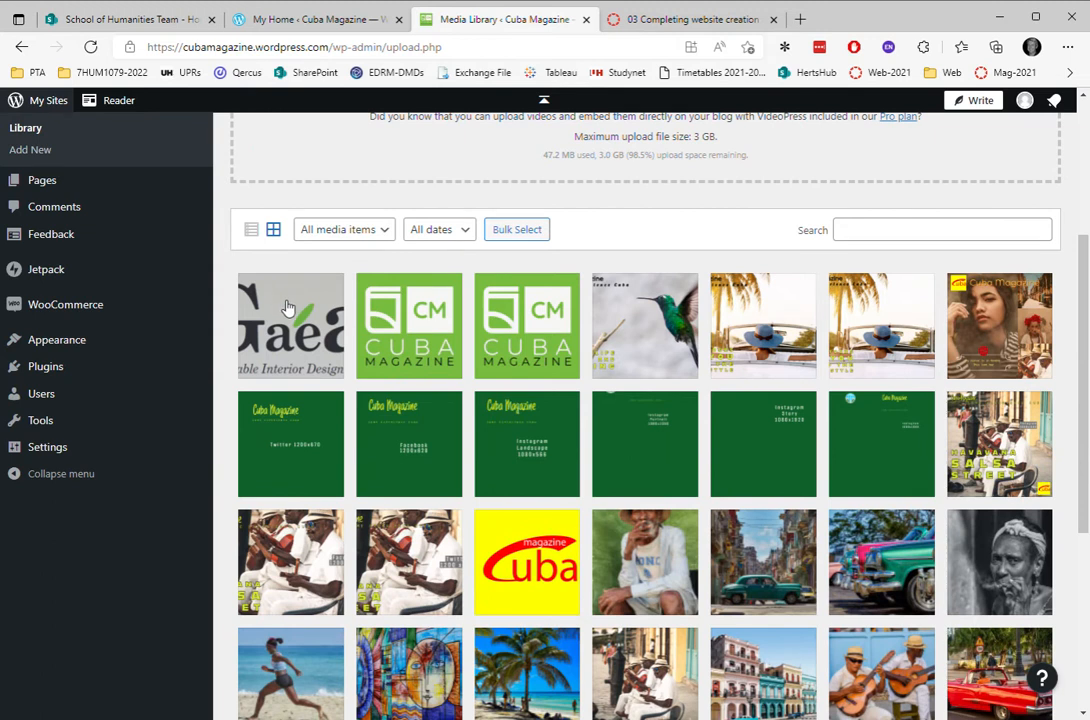
{"action": "left_click", "coordinate": [290, 325]}
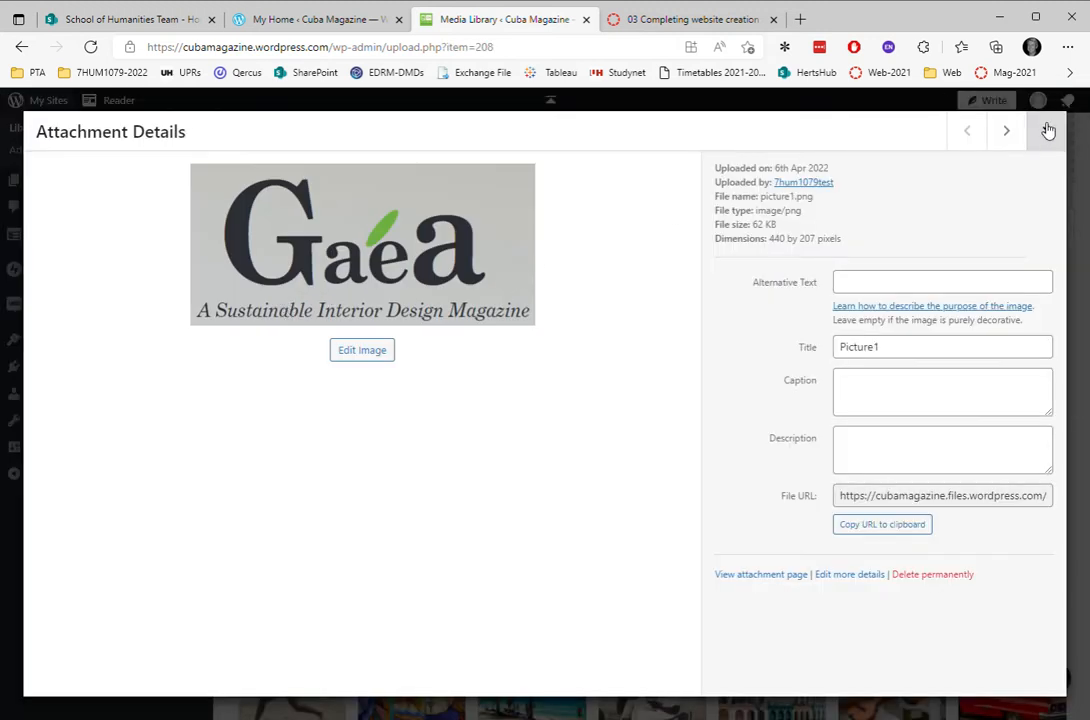
Close the Gaea logo details and show the default versus classic interface choice.
{"action": "left_click", "coordinate": [1047, 131]}
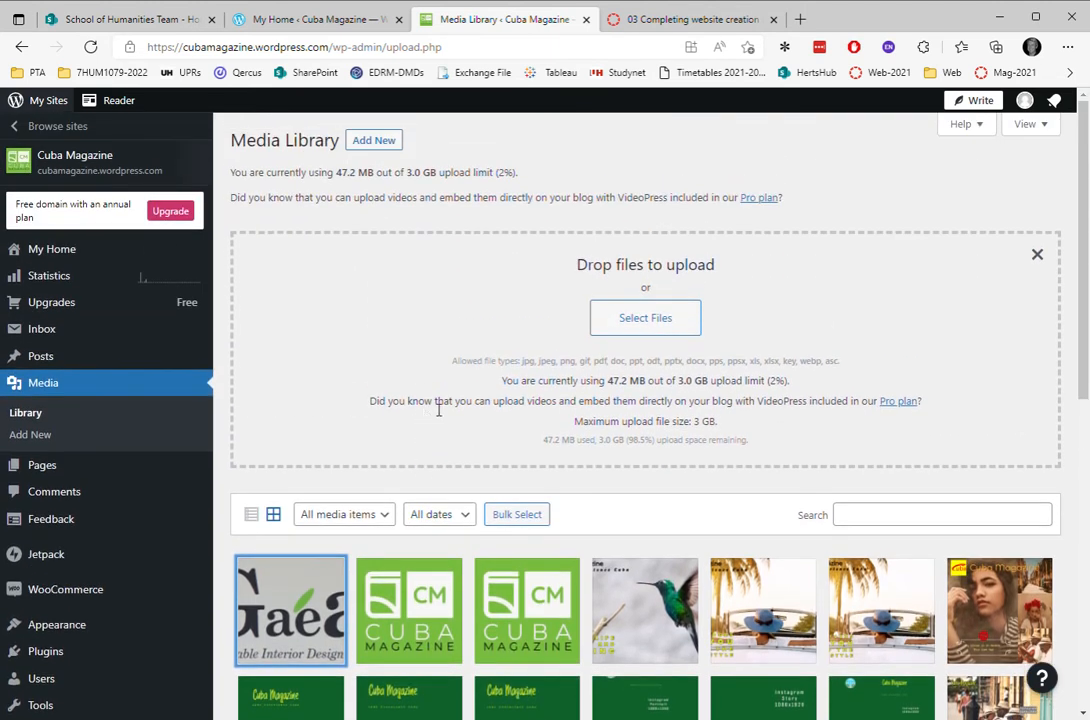
{"action": "mouse_move", "coordinate": [950, 190]}
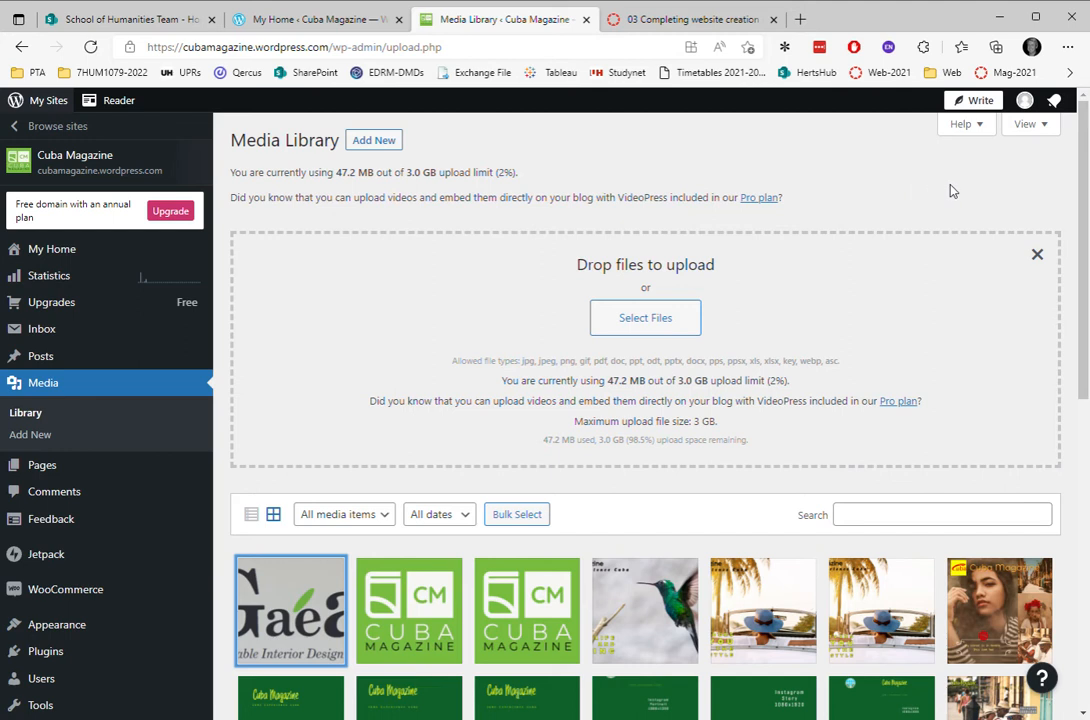
{"action": "left_click", "coordinate": [1030, 123]}
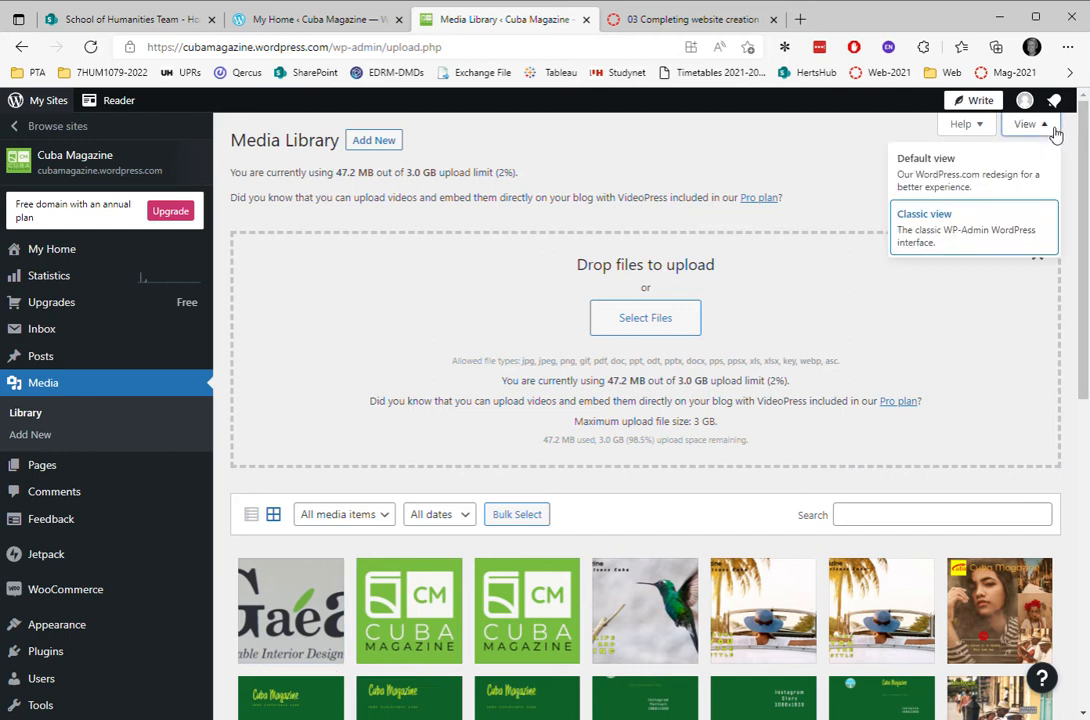
{"action": "mouse_move", "coordinate": [947, 230]}
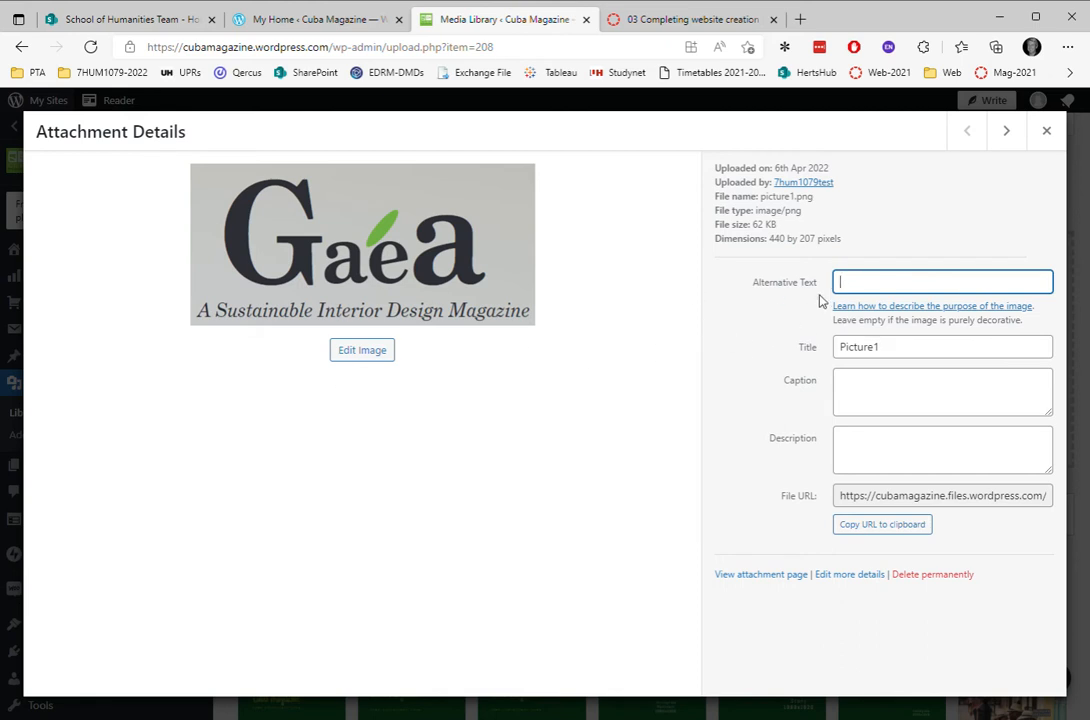
Enter 'logo for Gaea magazine' as the logo's alternative text.
{"action": "type", "text": "logo for"}
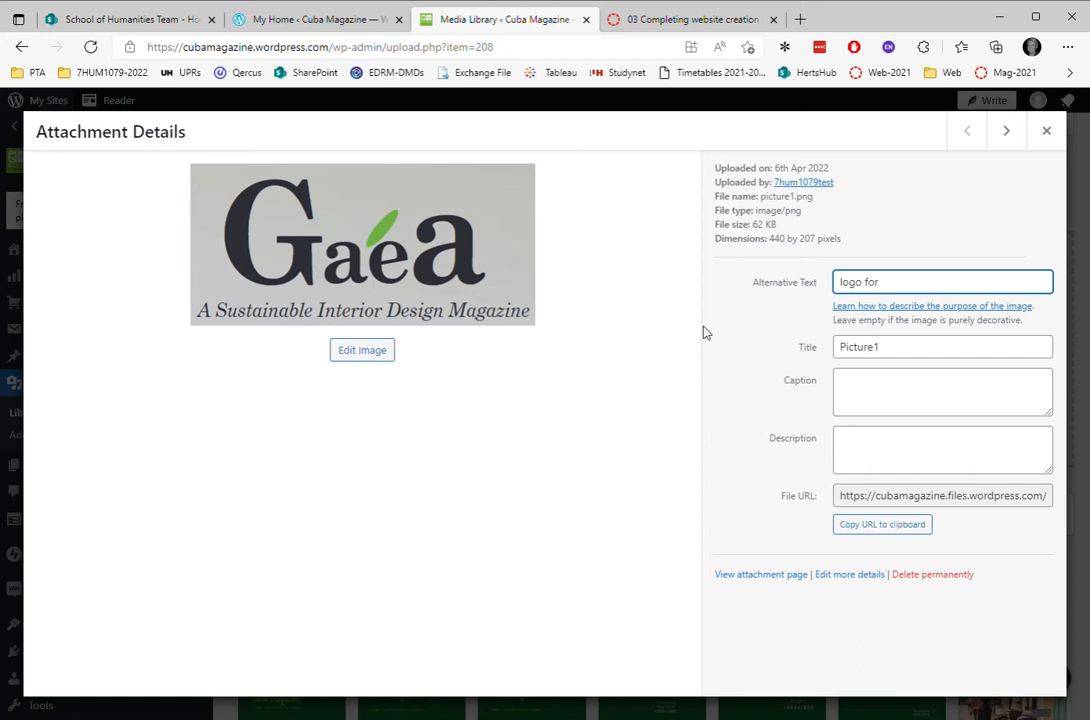
{"action": "type", "text": "G"}
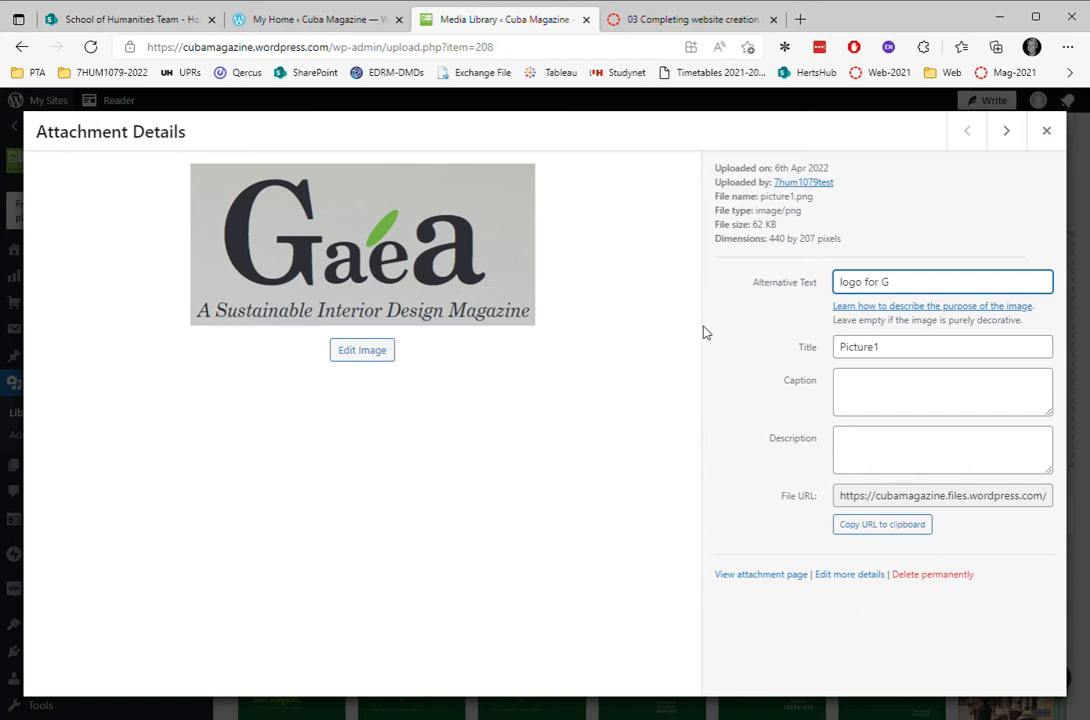
{"action": "type", "text": "aea"}
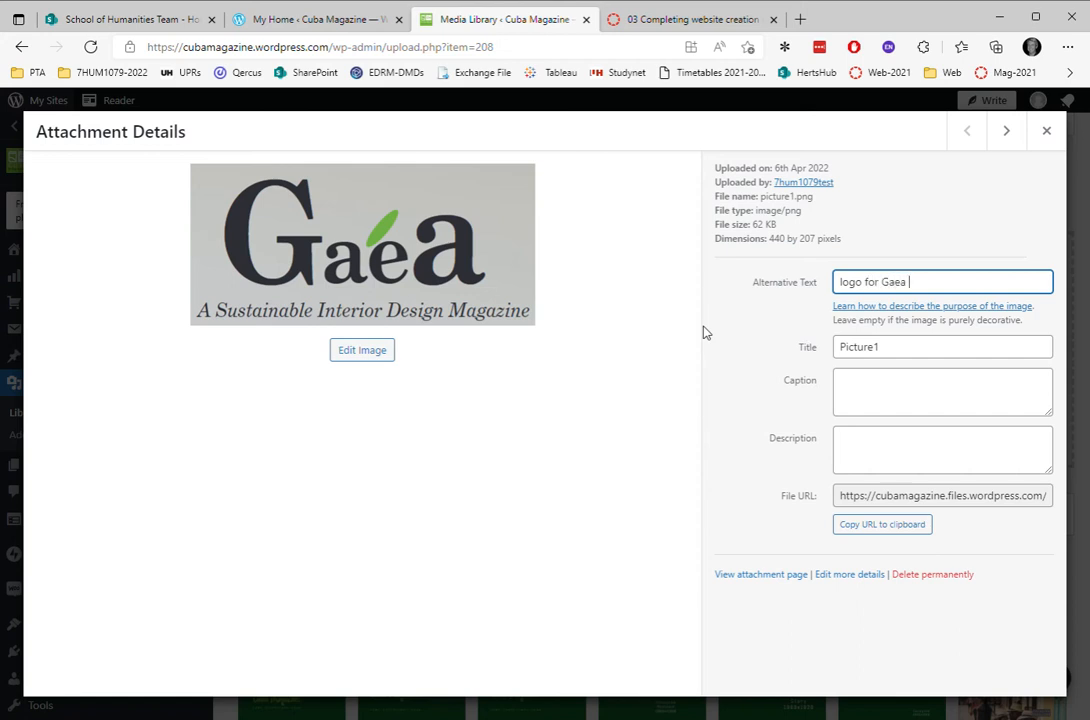
{"action": "type", "text": "magazine"}
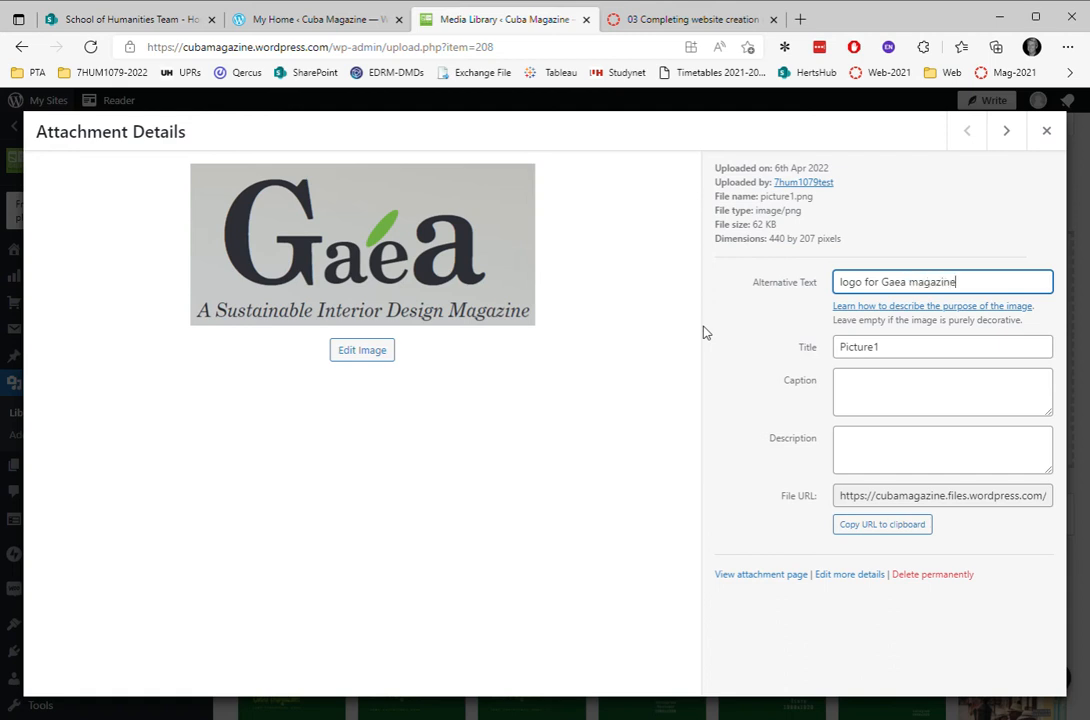
{"action": "mouse_move", "coordinate": [813, 315]}
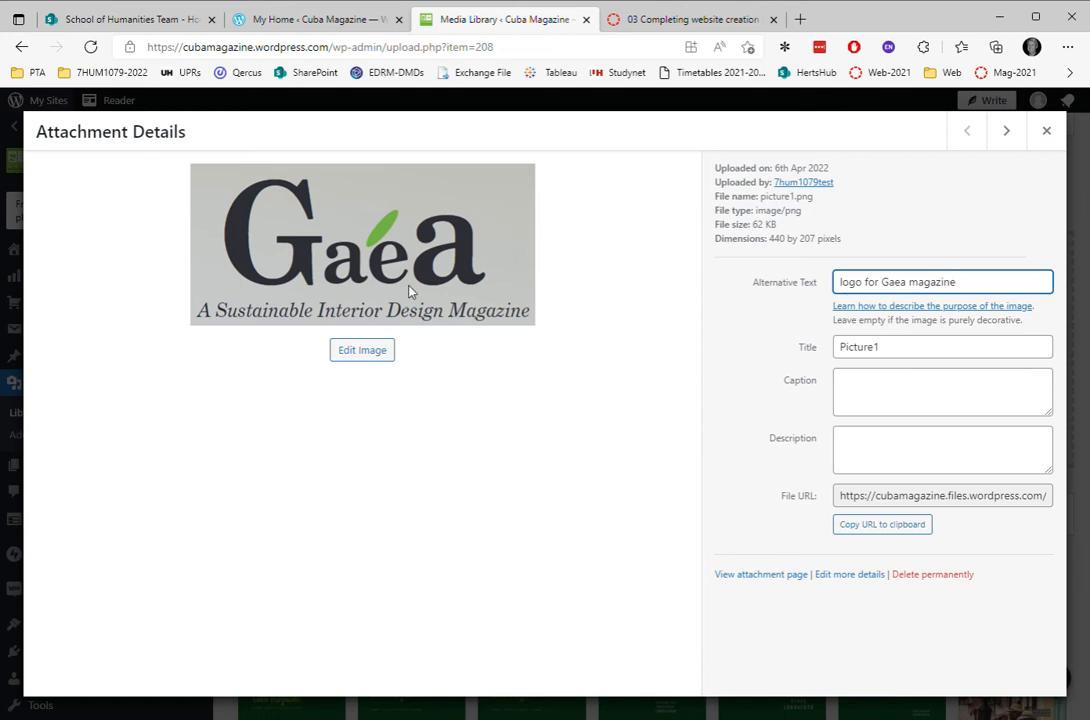
Caption the Gaea logo 'my logo' and return to the Media Library grid.
{"action": "left_click", "coordinate": [942, 391]}
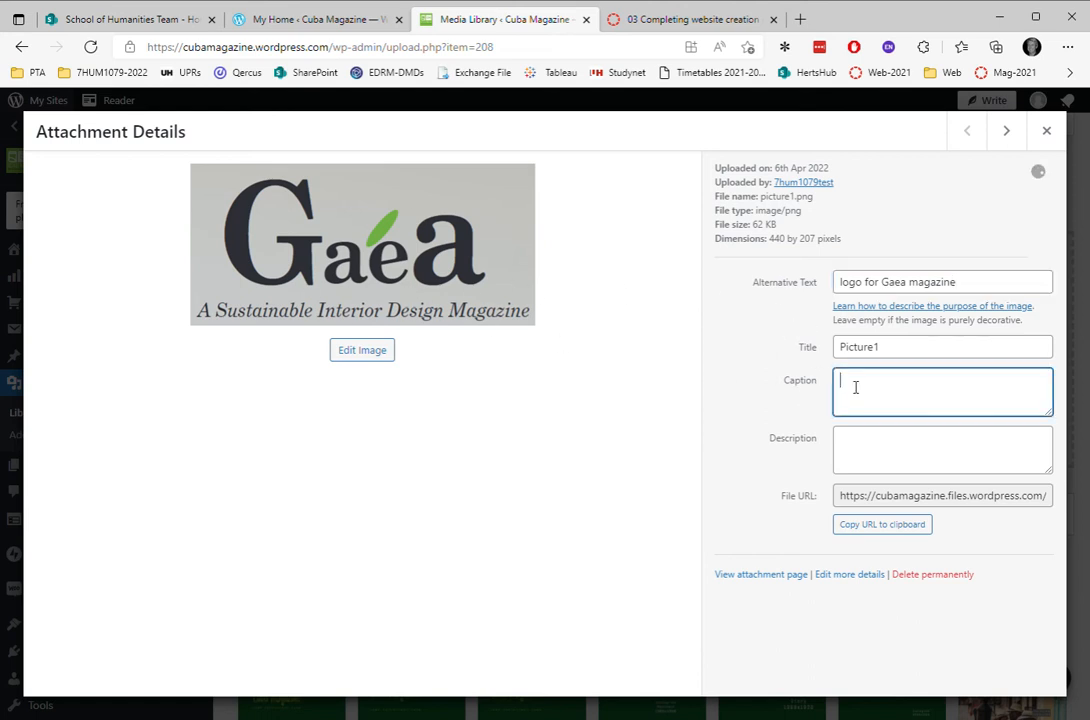
{"action": "type", "text": "my"}
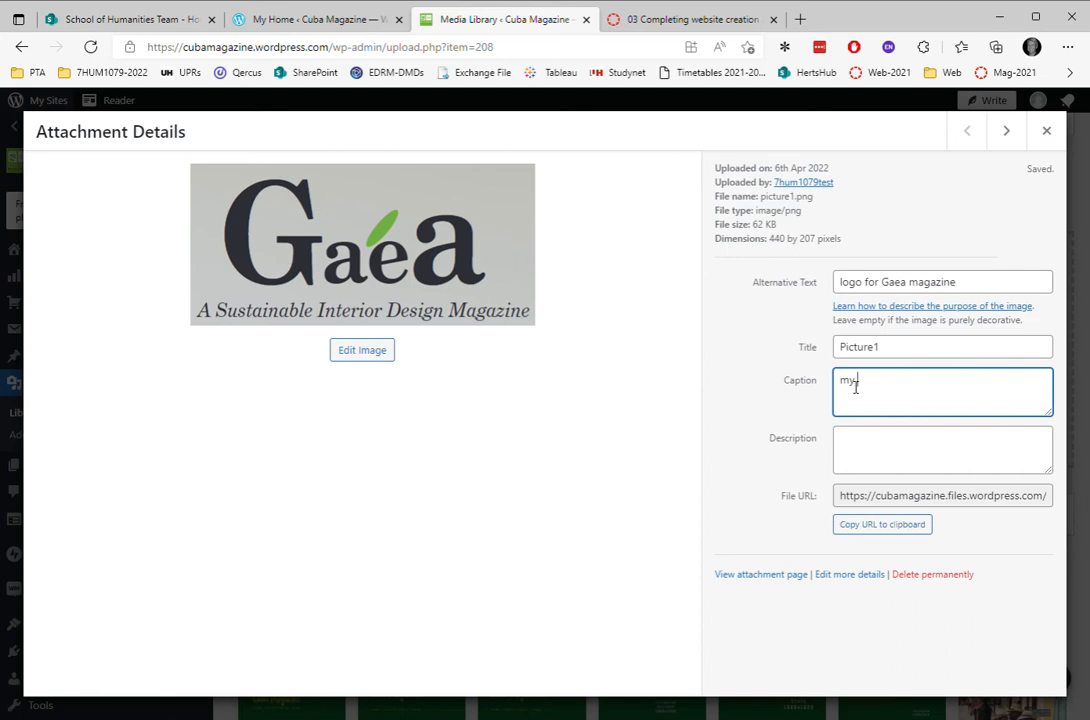
{"action": "type", "text": "go"}
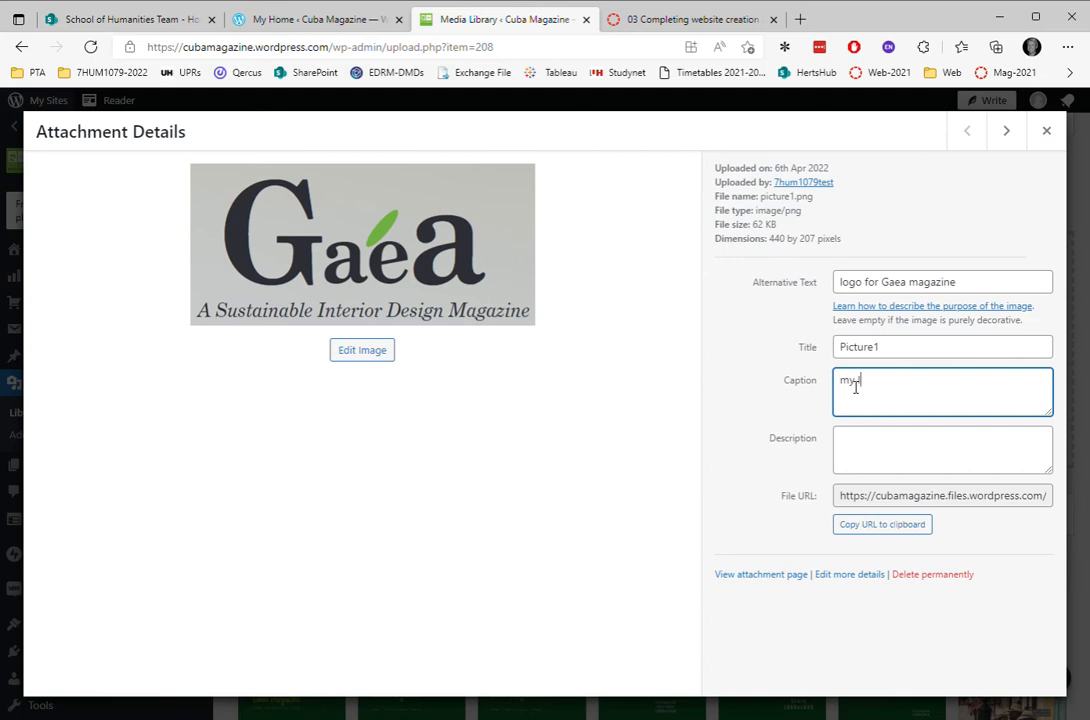
{"action": "type", "text": "logo"}
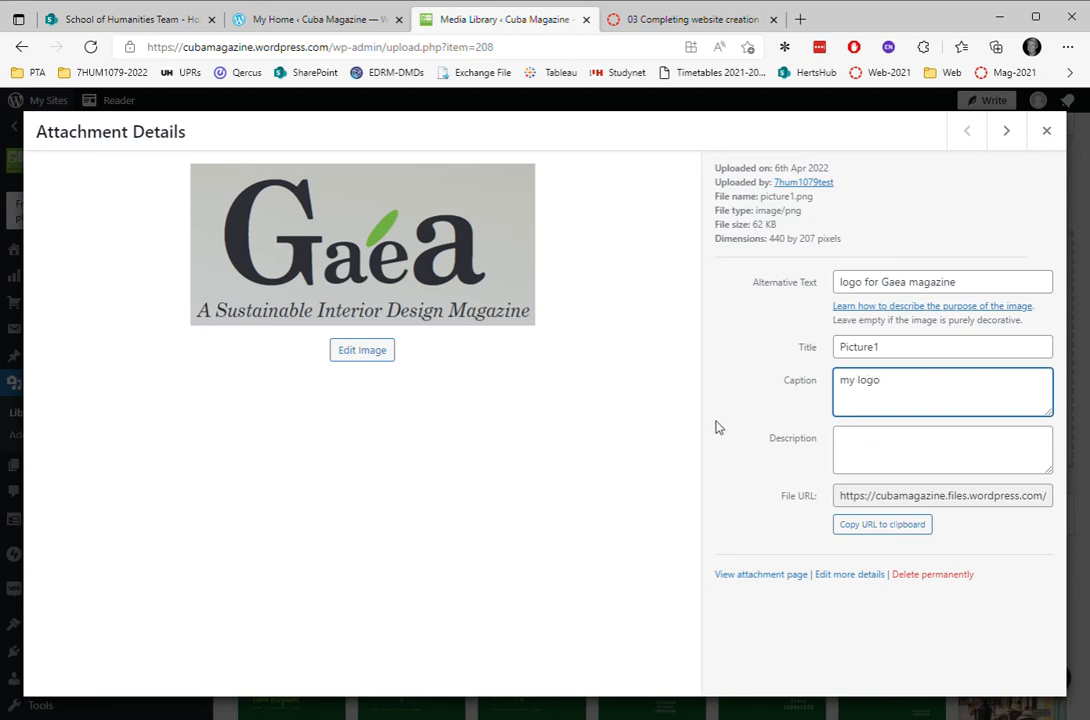
{"action": "mouse_move", "coordinate": [751, 388]}
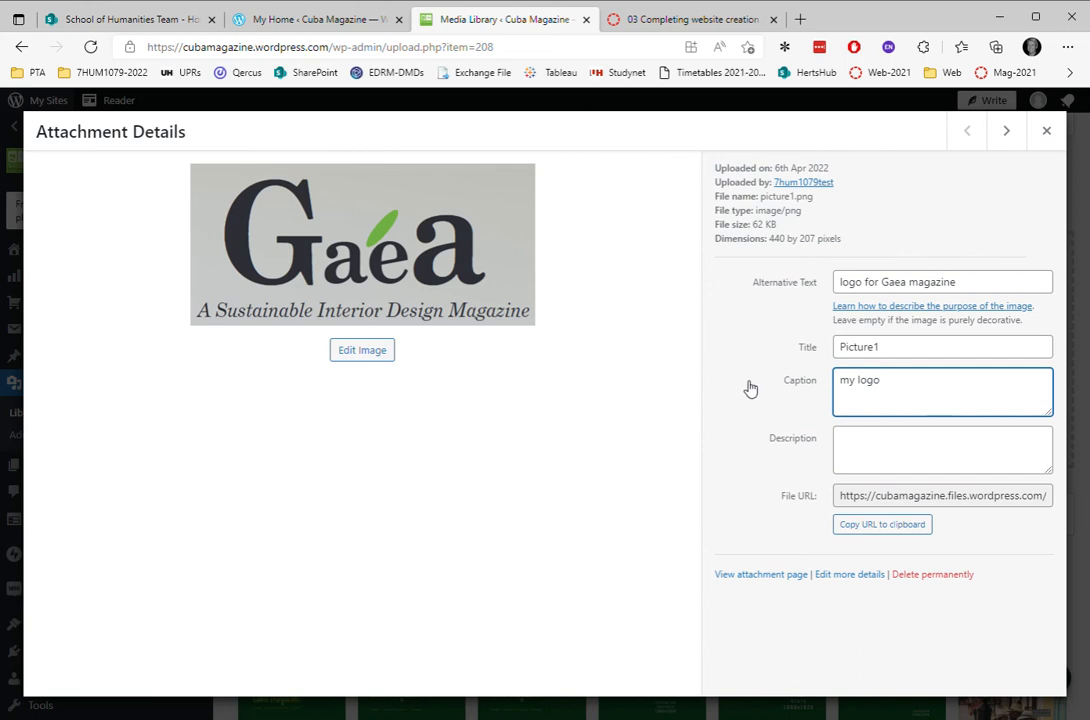
{"action": "mouse_move", "coordinate": [710, 298]}
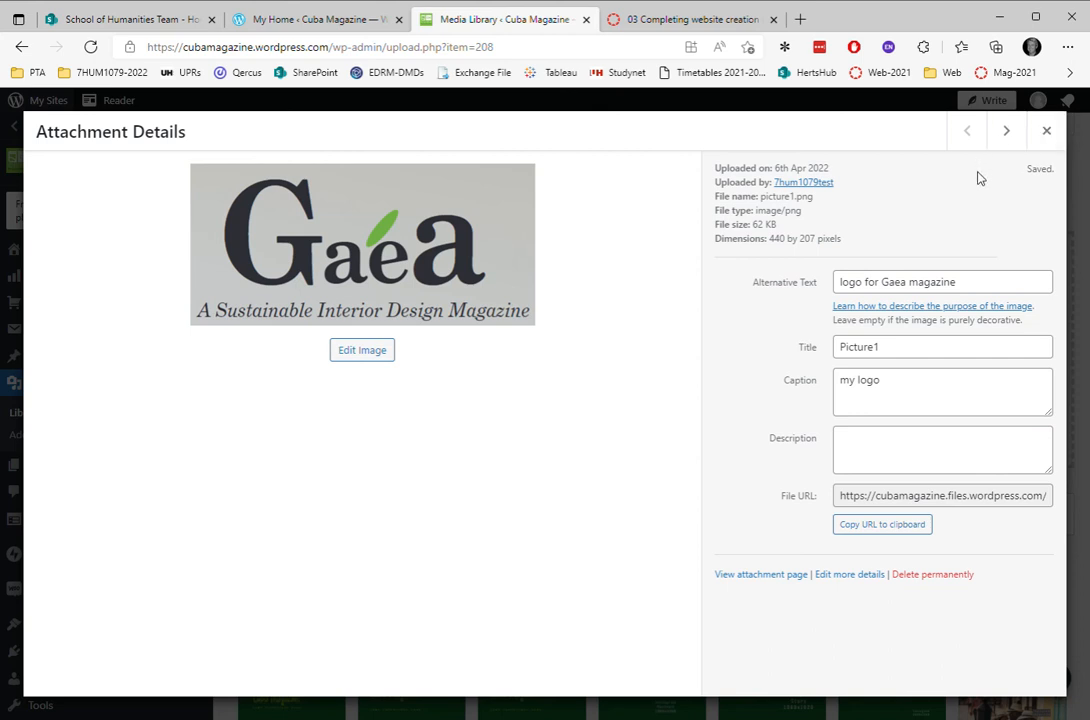
{"action": "left_click", "coordinate": [1046, 131]}
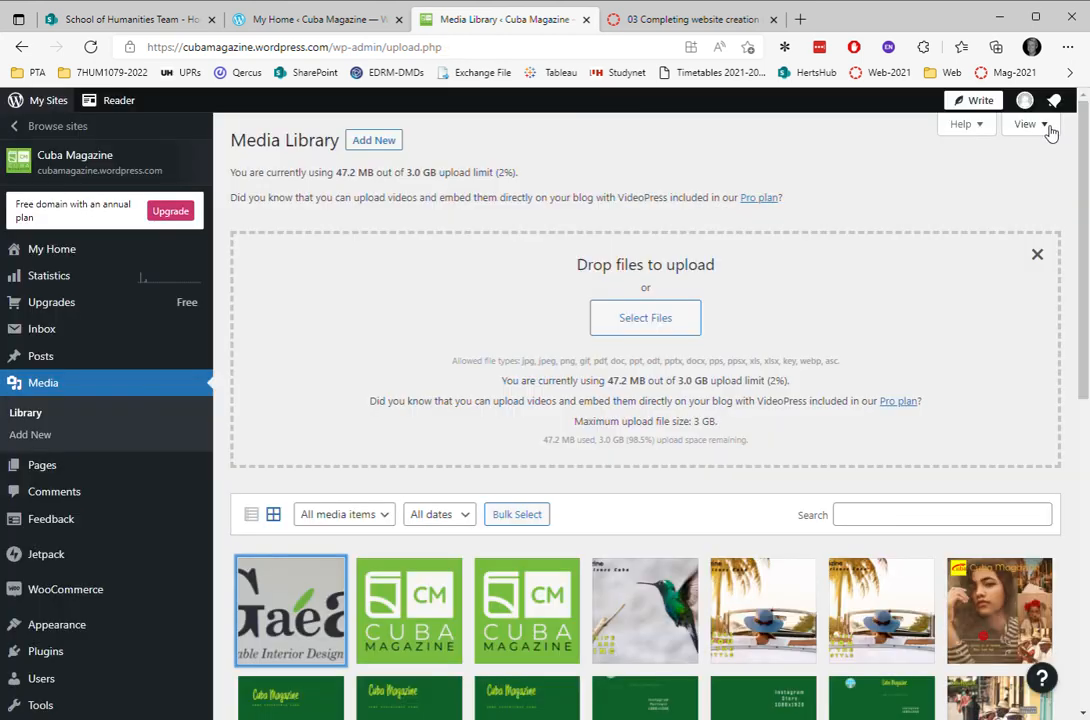
{"action": "mouse_move", "coordinate": [725, 657]}
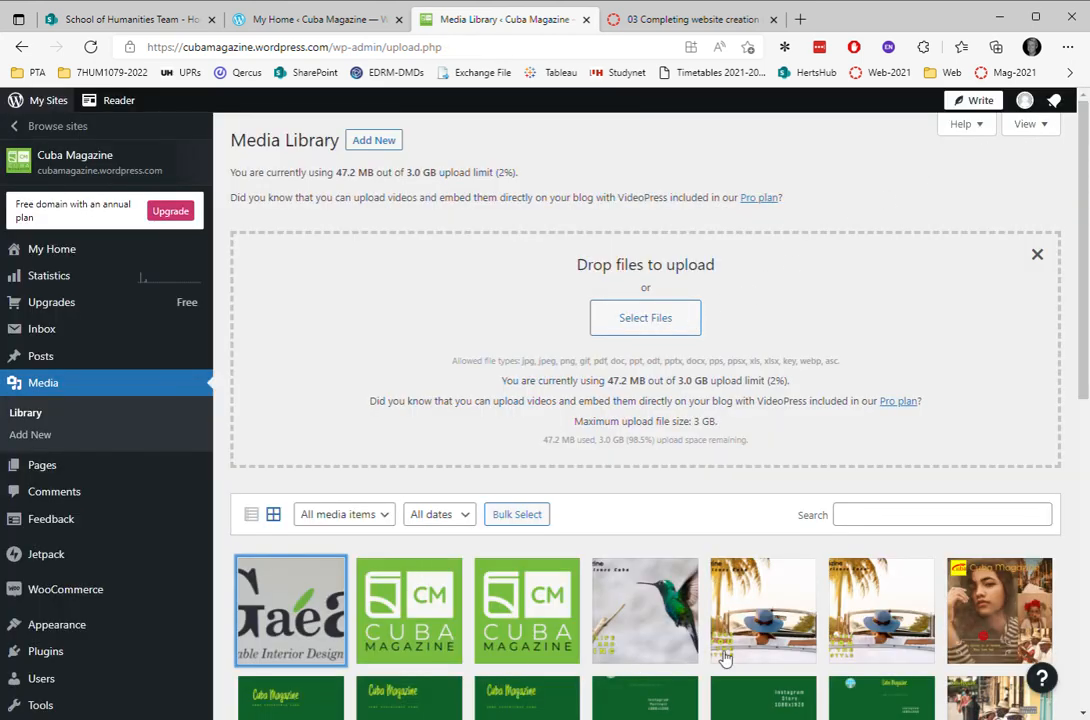
{"action": "scroll", "scroll_direction": "down", "scroll_amount": 3}
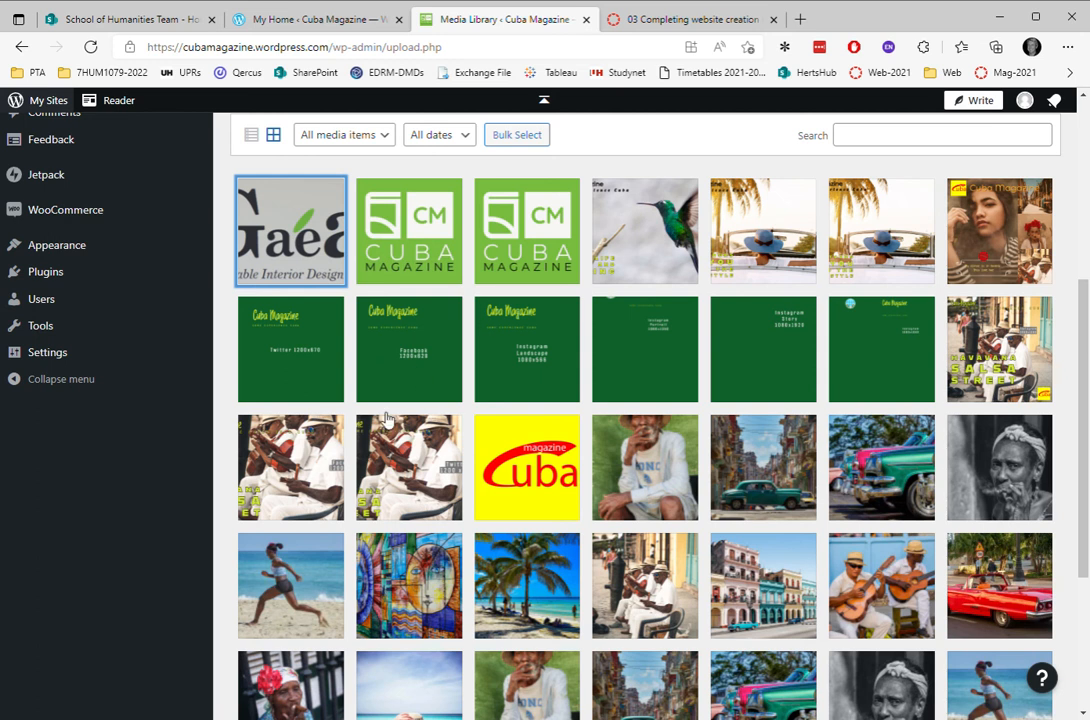
{"action": "mouse_move", "coordinate": [817, 400]}
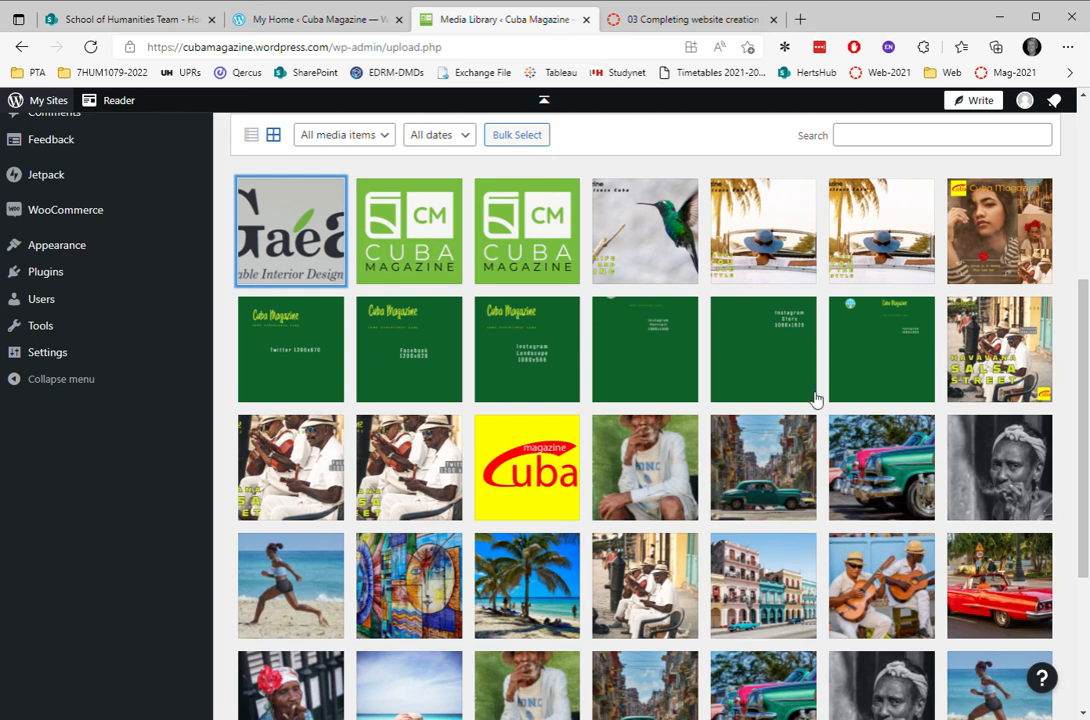
{"action": "scroll", "scroll_direction": "up", "scroll_amount": 3}
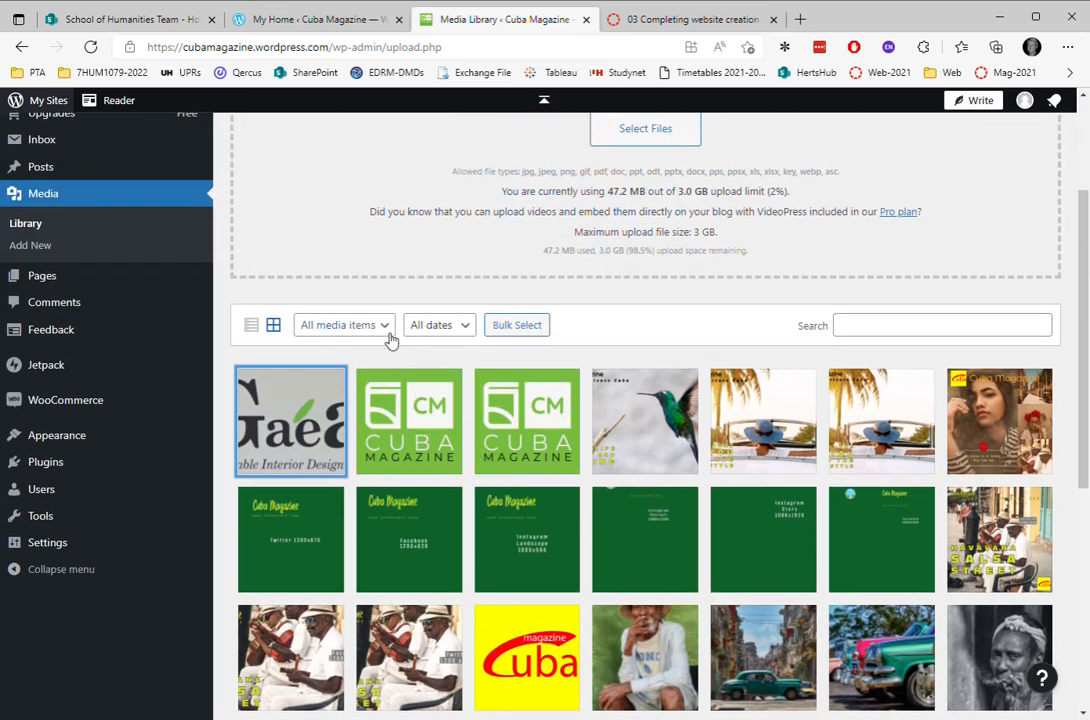